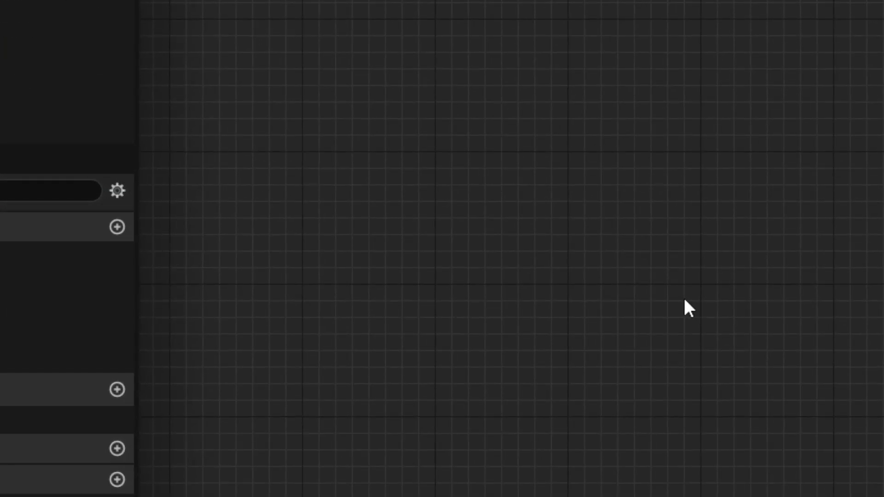
- Add an Event Tick node to the character blueprint's event graph
{"action": "right_click", "coordinate": [688, 307]}
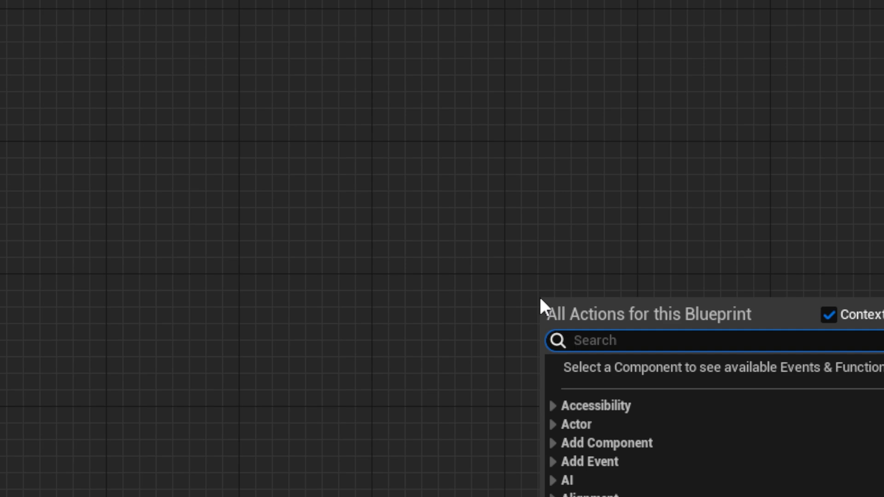
{"action": "type", "text": "Event Tic"}
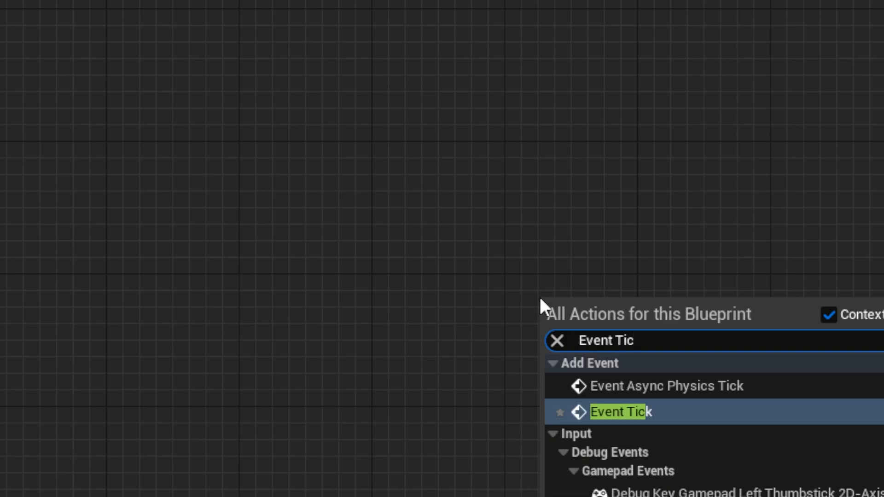
{"action": "left_click", "coordinate": [619, 412]}
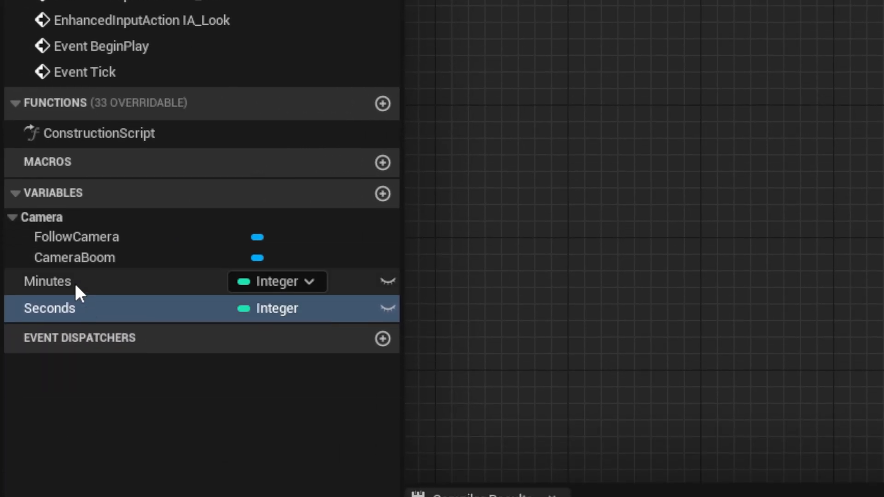
- Set the Minutes variable's default value to 1
{"action": "left_click", "coordinate": [47, 281]}
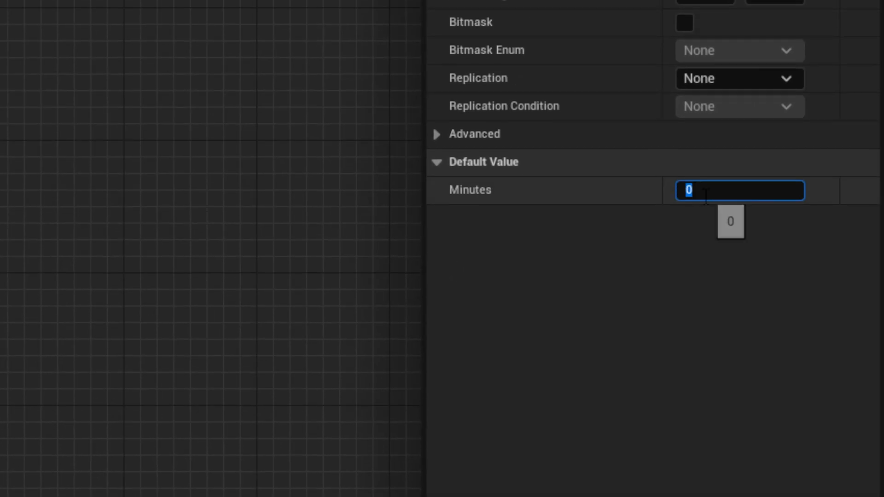
{"action": "type", "text": "1.0"}
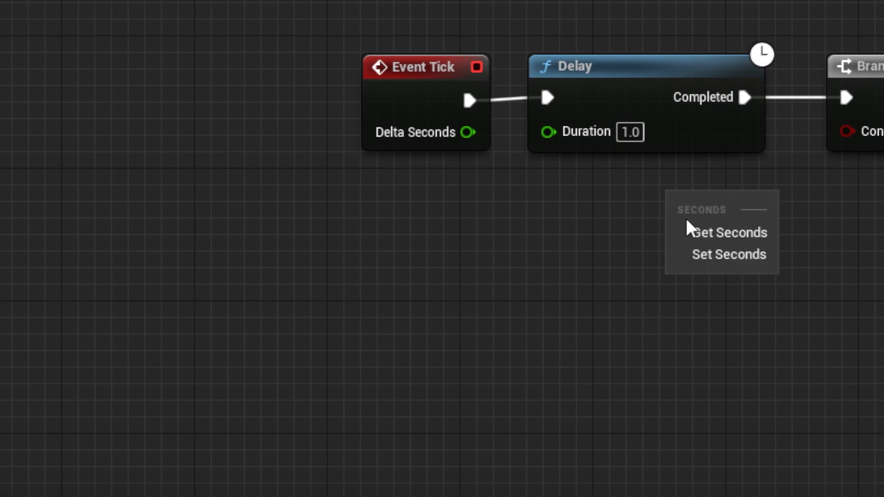
- Place a Seconds getter for the Branch condition and add a node on the True outcome
{"action": "left_click", "coordinate": [729, 233]}
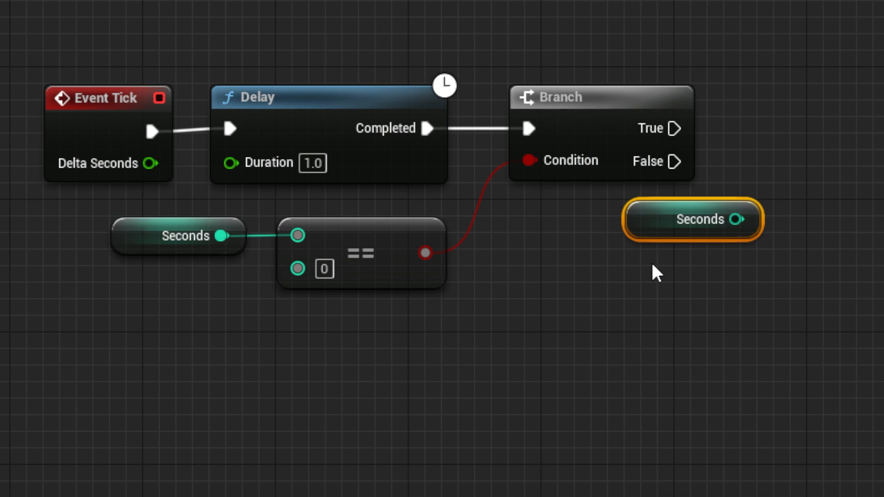
{"action": "mouse_move", "coordinate": [661, 270]}
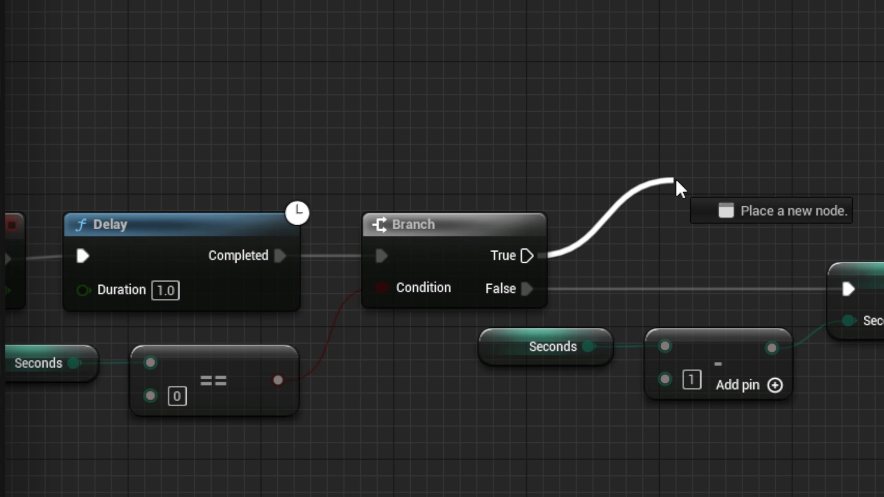
{"action": "left_click", "coordinate": [680, 188]}
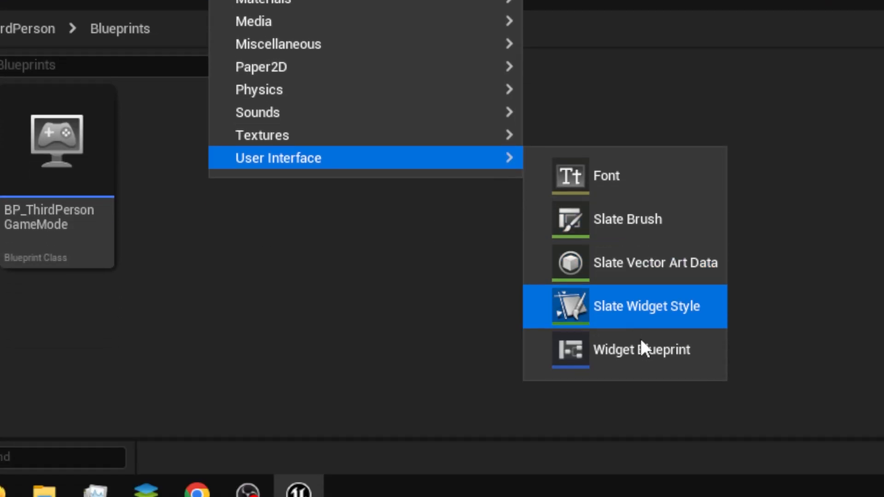
- Create a Widget Blueprint named TimerUI
{"action": "left_click", "coordinate": [641, 349]}
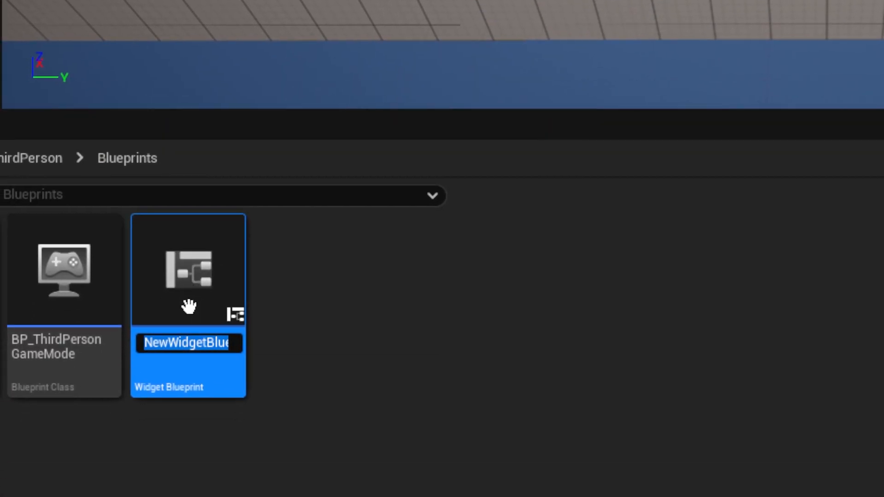
{"action": "type", "text": "Ti"}
{"action": "type", "text": "ca"}
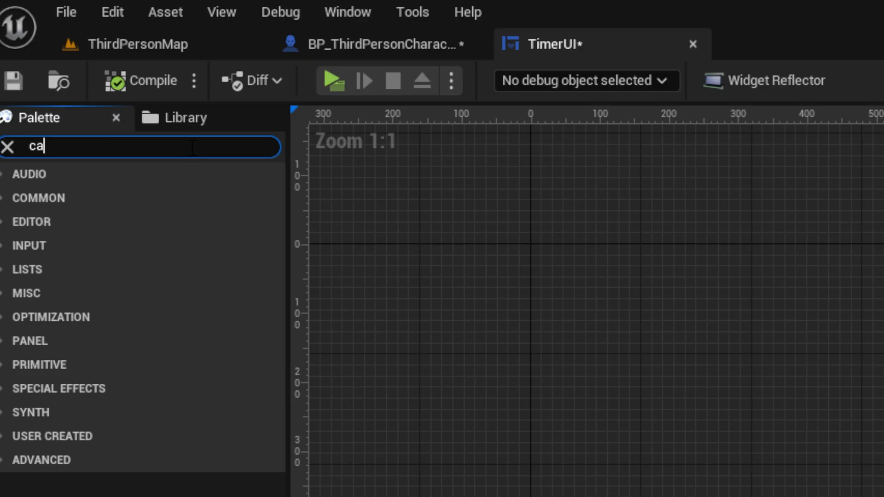
- Add a Canvas Panel and text blocks to TimerUI, naming one minutes
{"action": "type", "text": "nvas"}
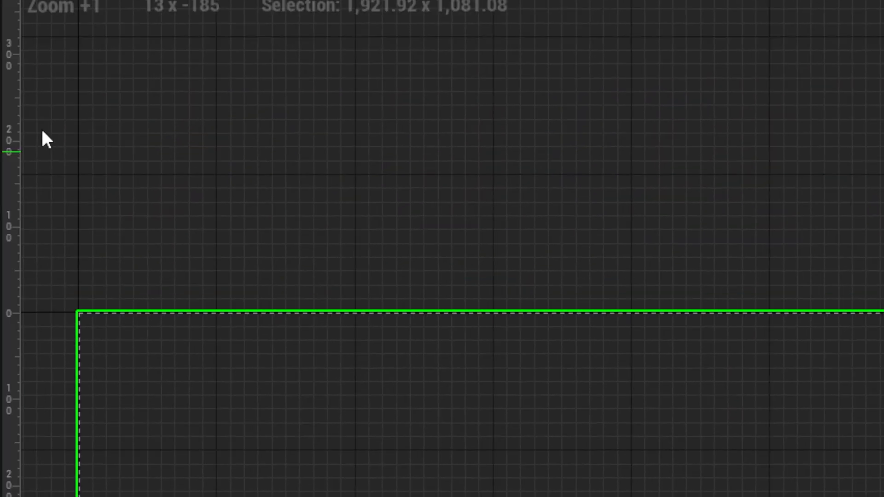
{"action": "type", "text": "tex"}
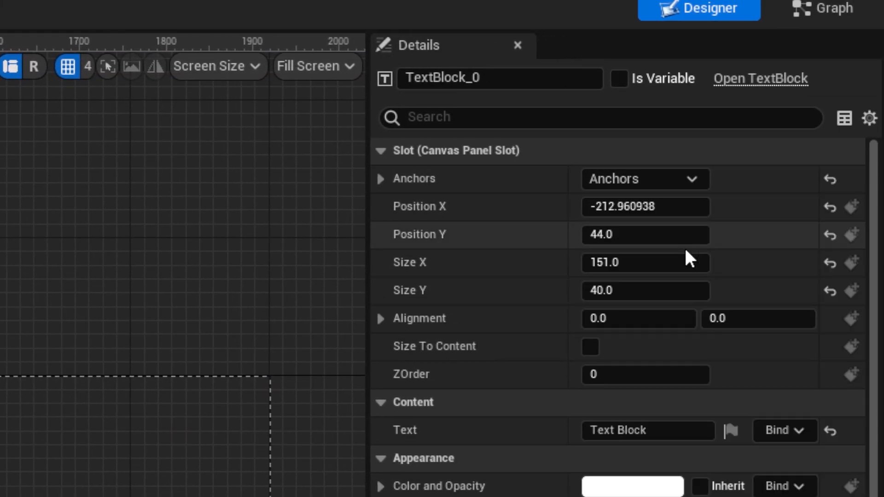
{"action": "left_click", "coordinate": [590, 347]}
{"action": "type", "text": "minut"}
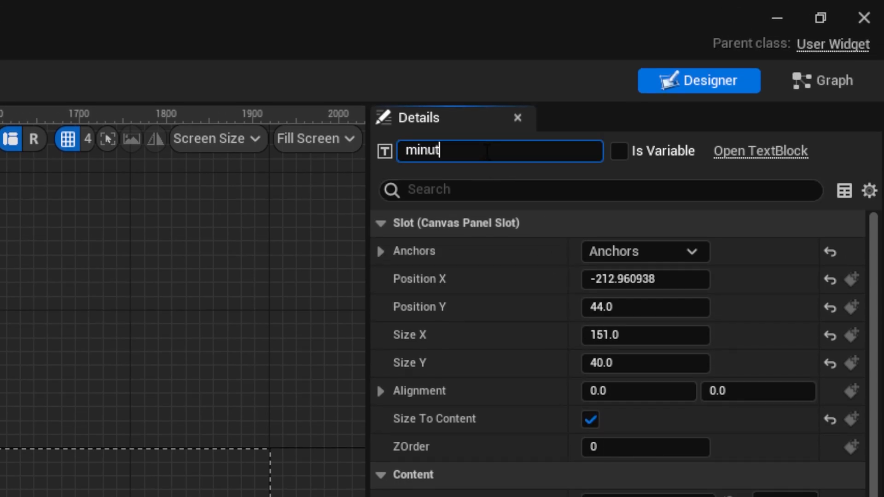
{"action": "type", "text": "es"}
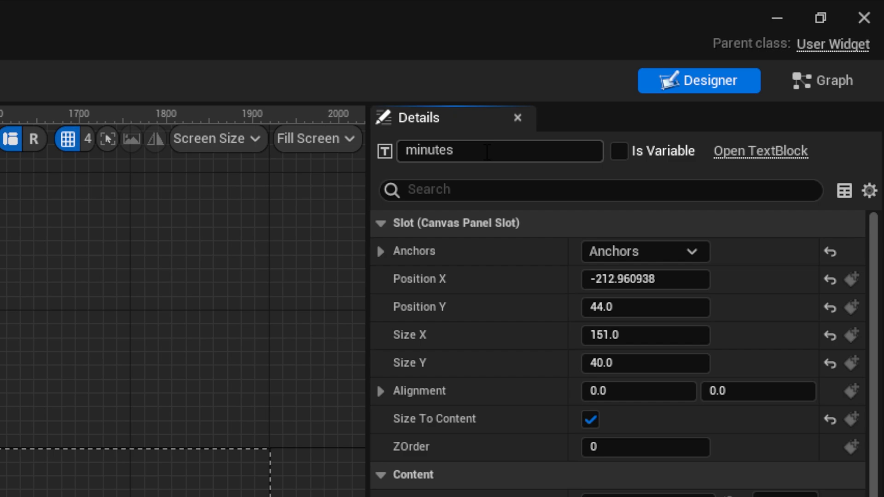
- Rename the second text block to seconds
{"action": "scroll", "scroll_direction": "down", "scroll_amount": 3}
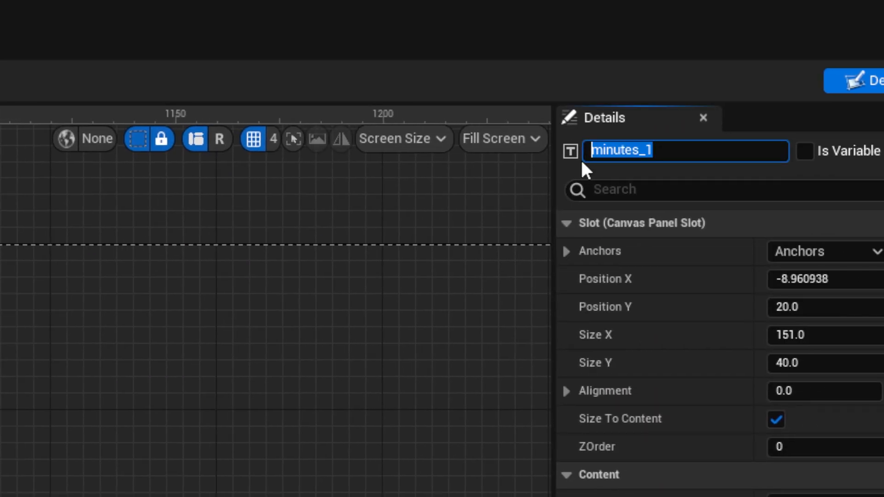
{"action": "type", "text": "seconds"}
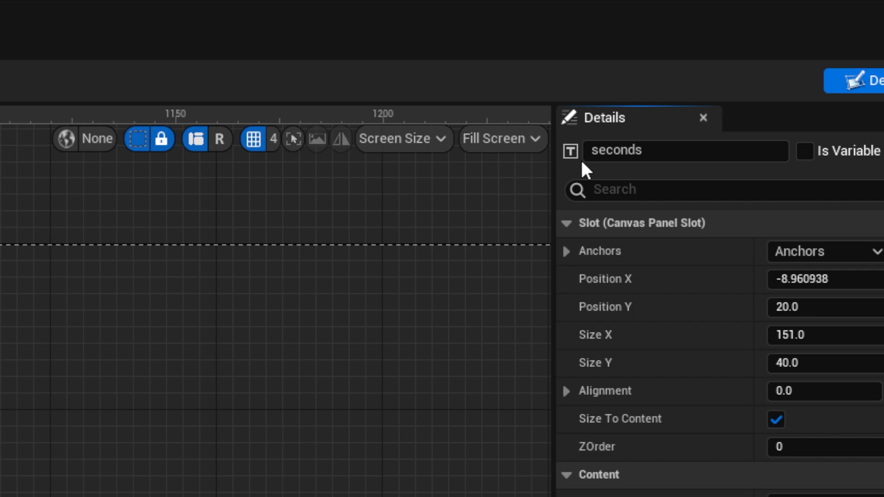
{"action": "left_click", "coordinate": [782, 229]}
{"action": "type", "text": "c"}
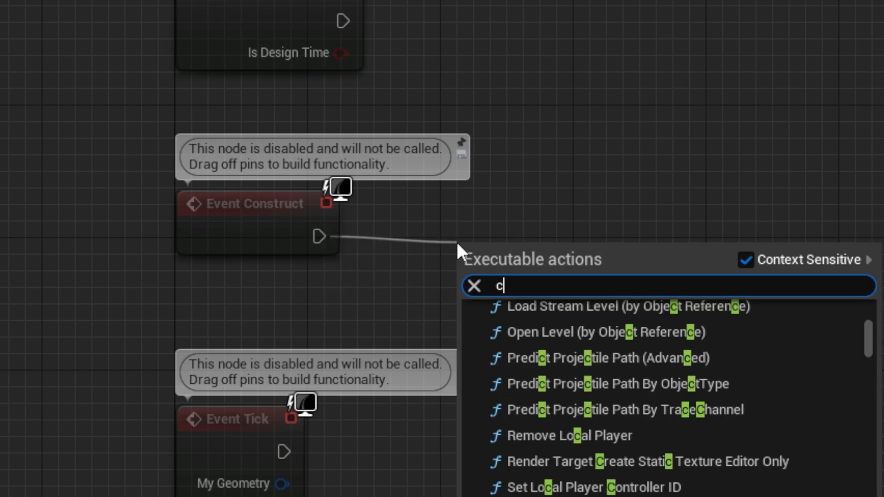
- On Event Construct, cast Get Player Character to BP_ThirdPersonCharacter and promote it to Player REF
{"action": "type", "text": "ast to"}
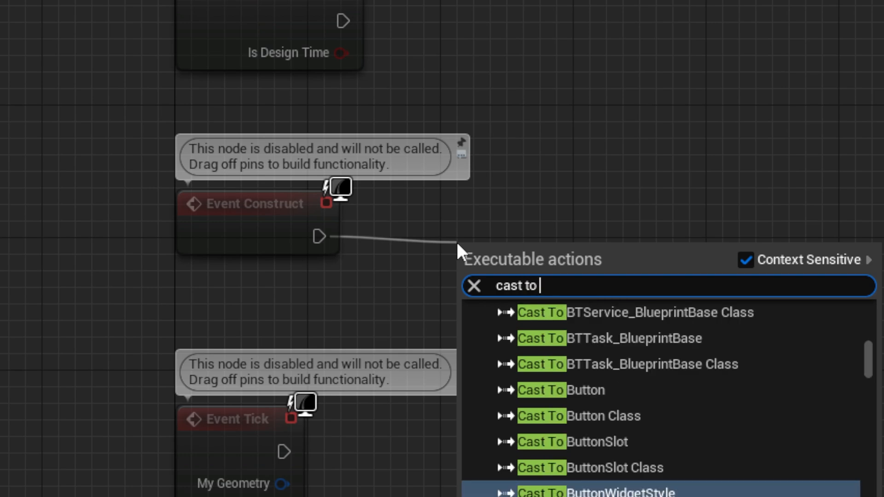
{"action": "type", "text": "BP"}
{"action": "type", "text": "get"}
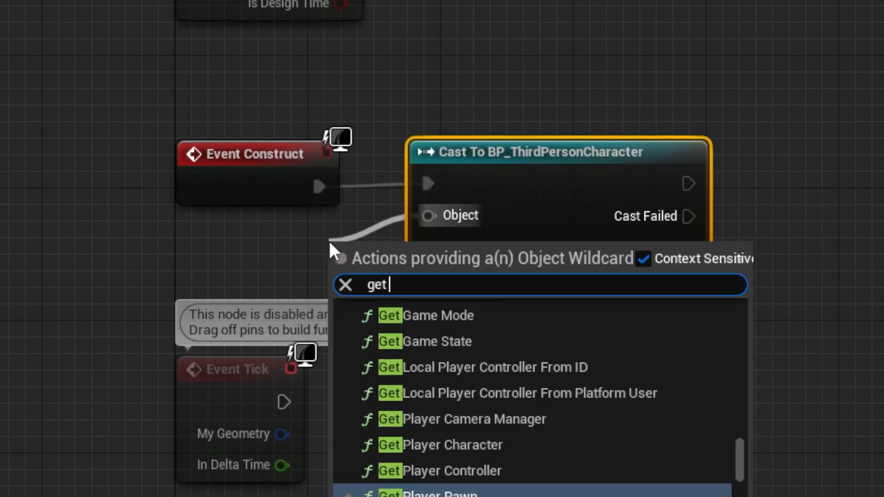
{"action": "type", "text": "play"}
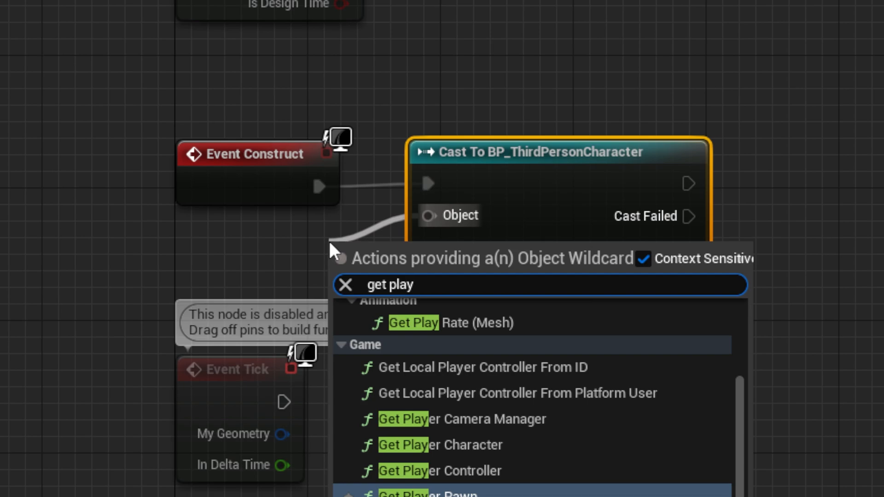
{"action": "left_click", "coordinate": [439, 445]}
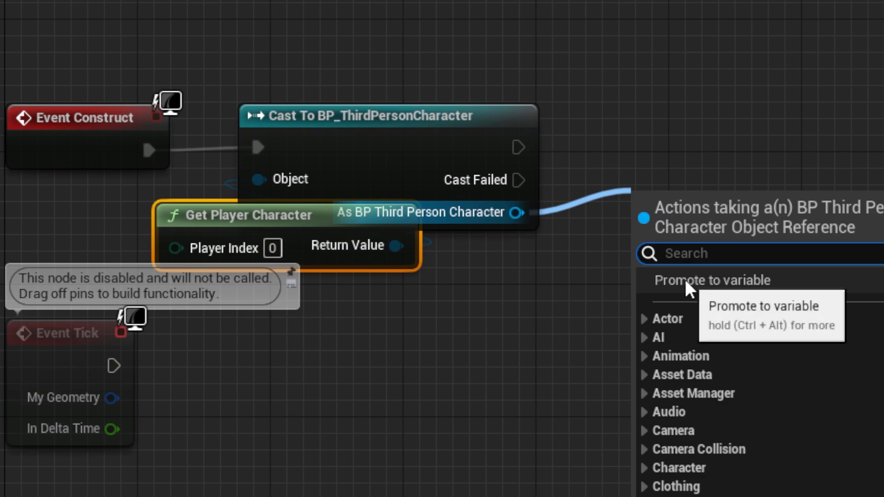
{"action": "left_click", "coordinate": [711, 280]}
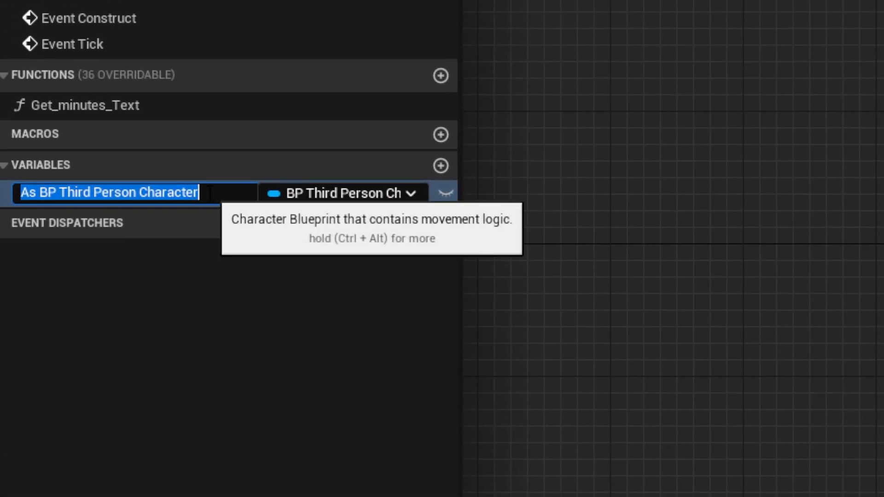
{"action": "type", "text": "Pla"}
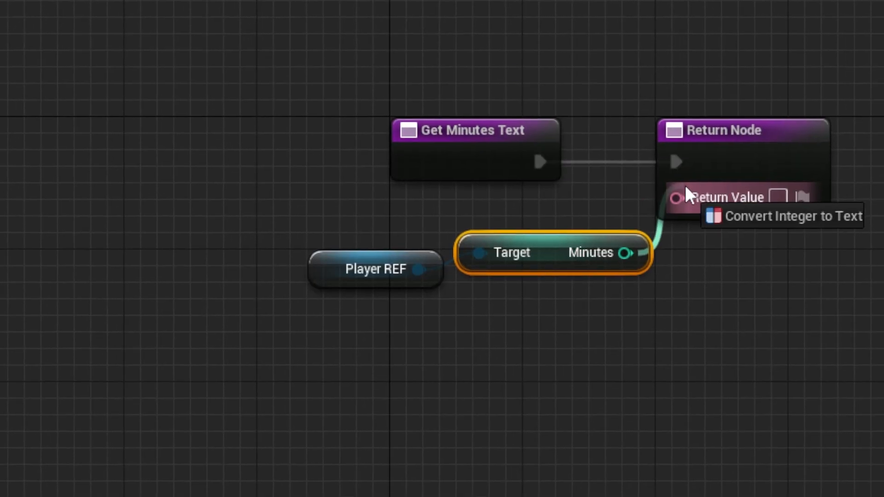
- Convert Minutes to text in Get Minutes Text, then compile TimerUI
{"action": "left_click", "coordinate": [792, 216]}
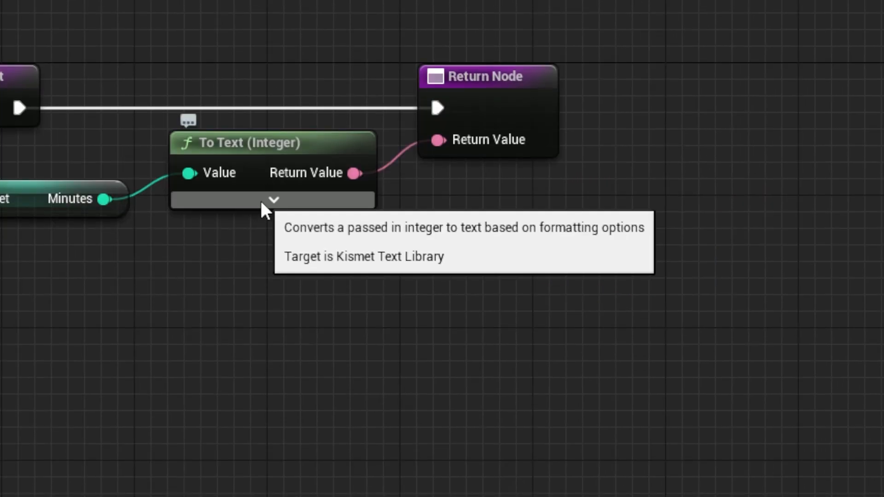
{"action": "left_click", "coordinate": [273, 199]}
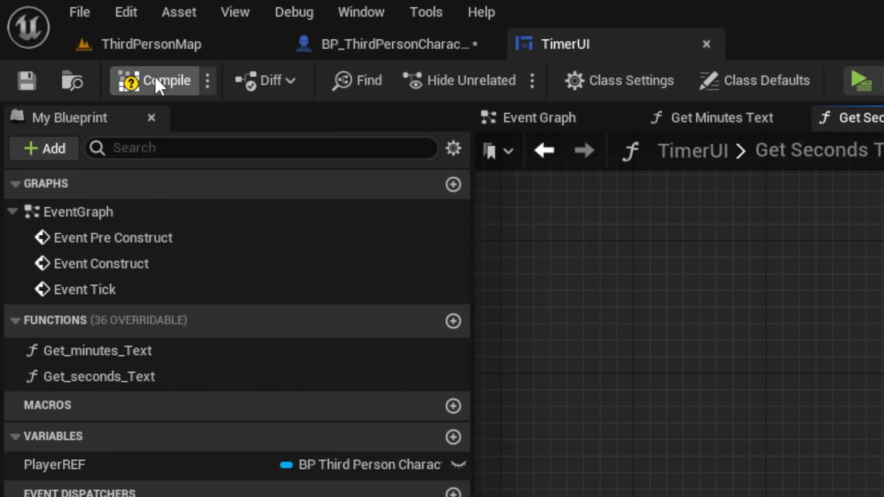
{"action": "left_click", "coordinate": [165, 80]}
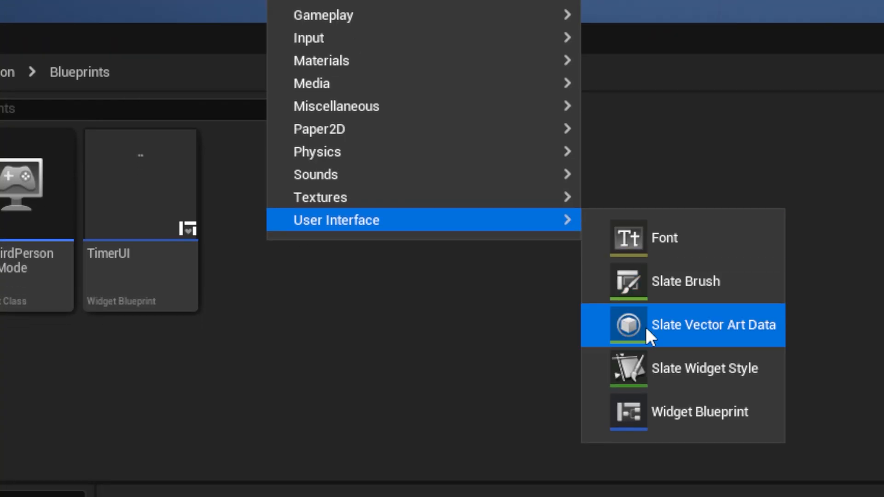
- Create a Widget Blueprint named ResetUI and open it
{"action": "left_click", "coordinate": [699, 412]}
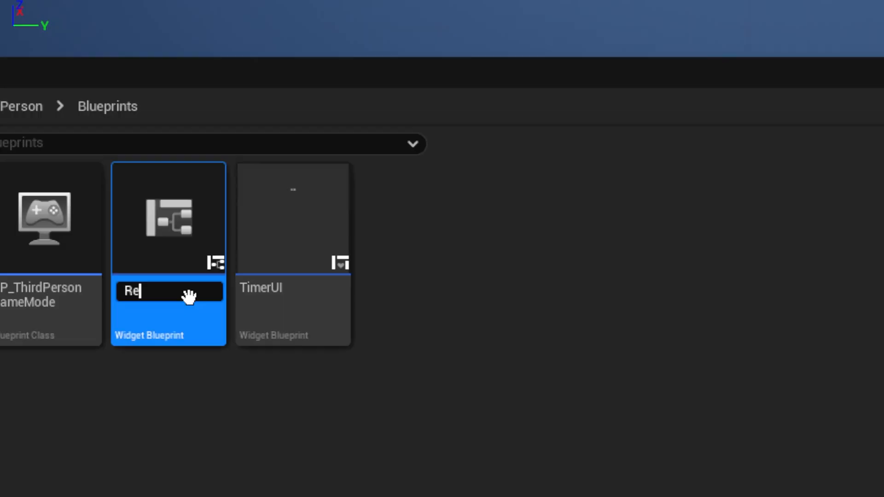
{"action": "type", "text": "setUI"}
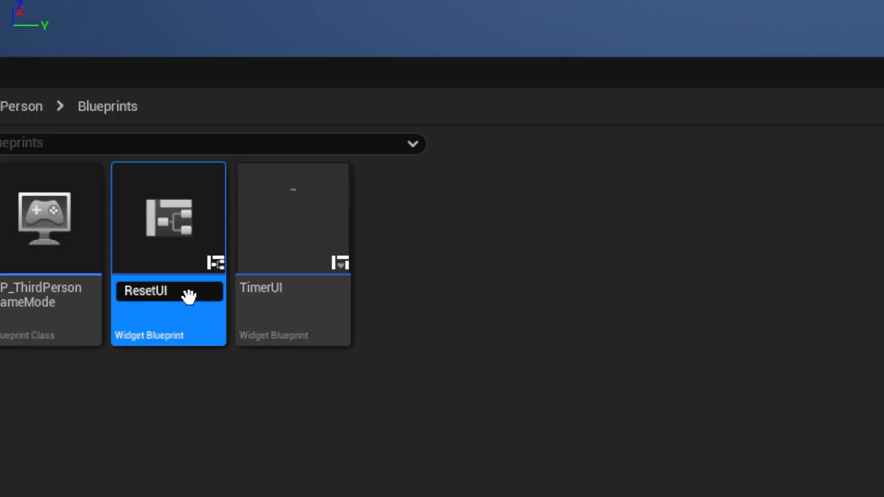
{"action": "double_click", "coordinate": [168, 257]}
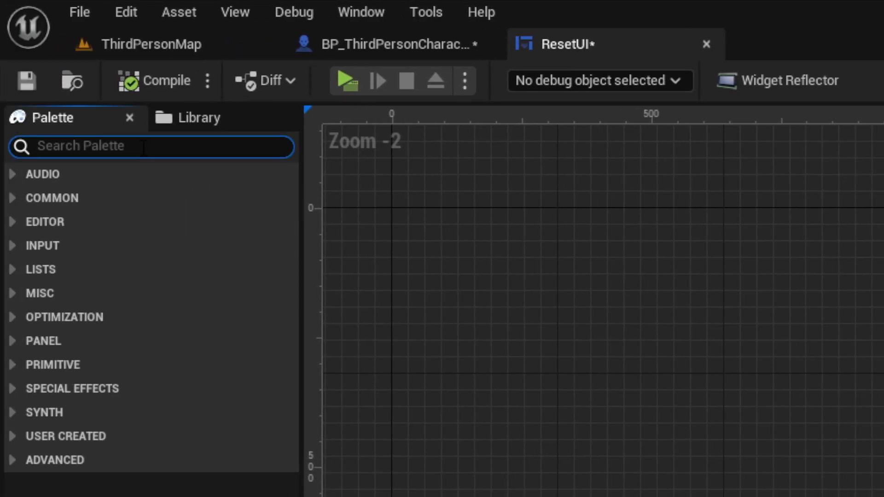
- Add a canvas with a button labelled Retry and give it an On Clicked event
{"action": "type", "text": "canva"}
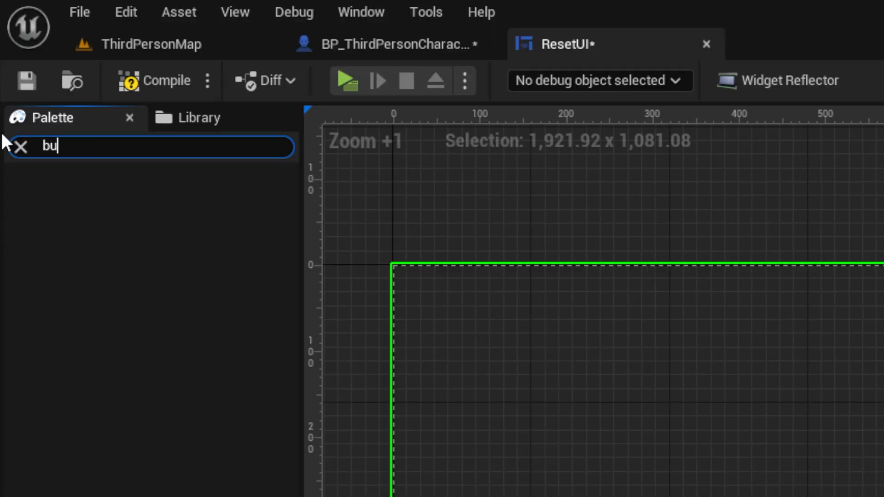
{"action": "type", "text": "tt"}
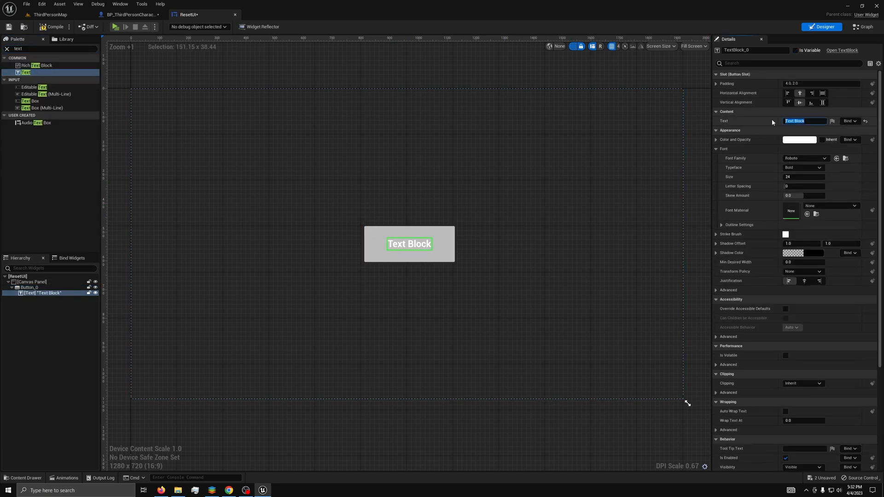
{"action": "type", "text": "Retry"}
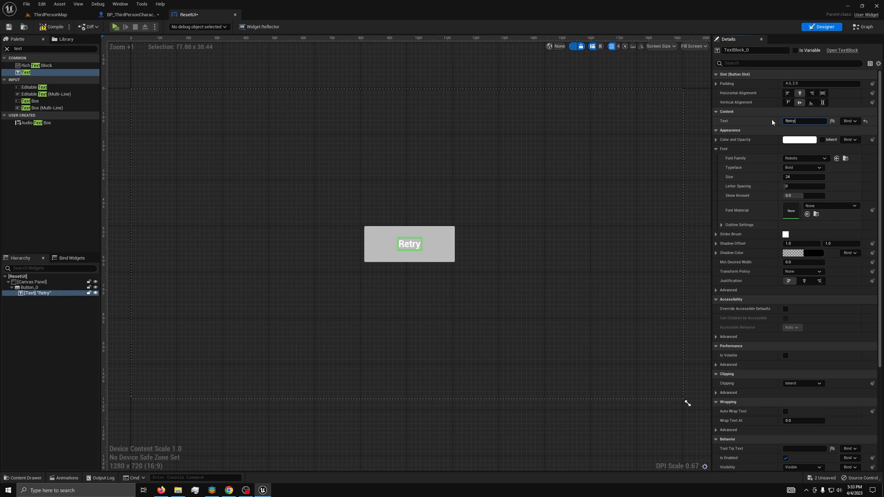
{"action": "left_click", "coordinate": [862, 27]}
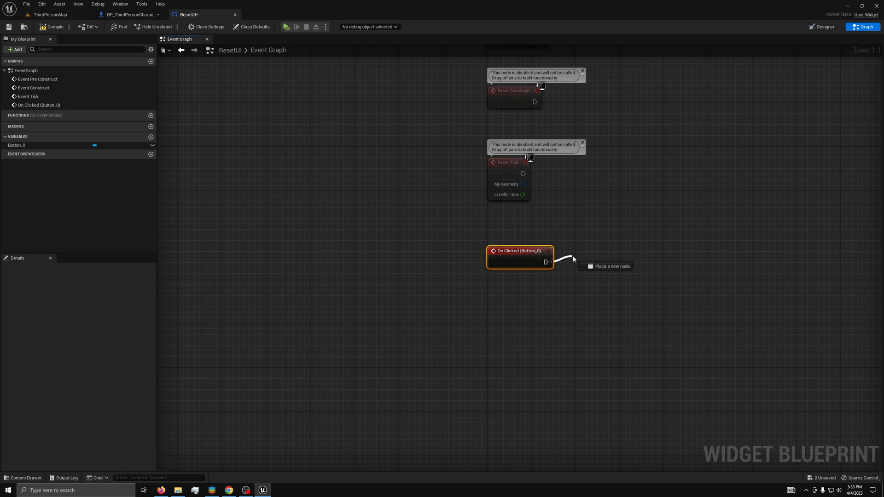
- Connect On Clicked to Open Level (by Name) with map name 'ThierdPersonMap'
{"action": "type", "text": "open"}
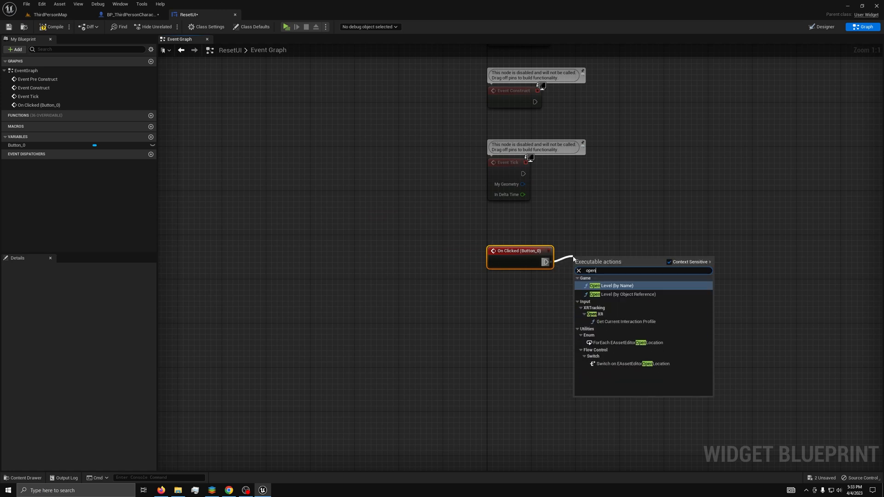
{"action": "left_click", "coordinate": [612, 285]}
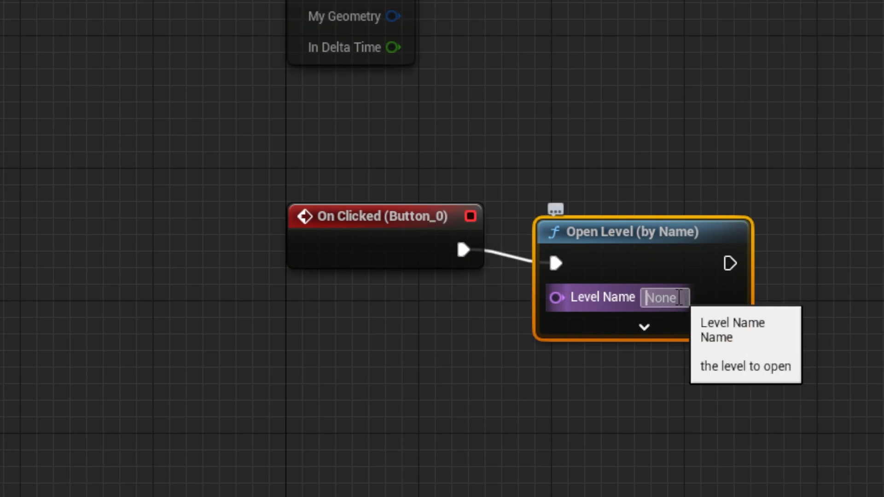
{"action": "type", "text": "ThierdPersonMap"}
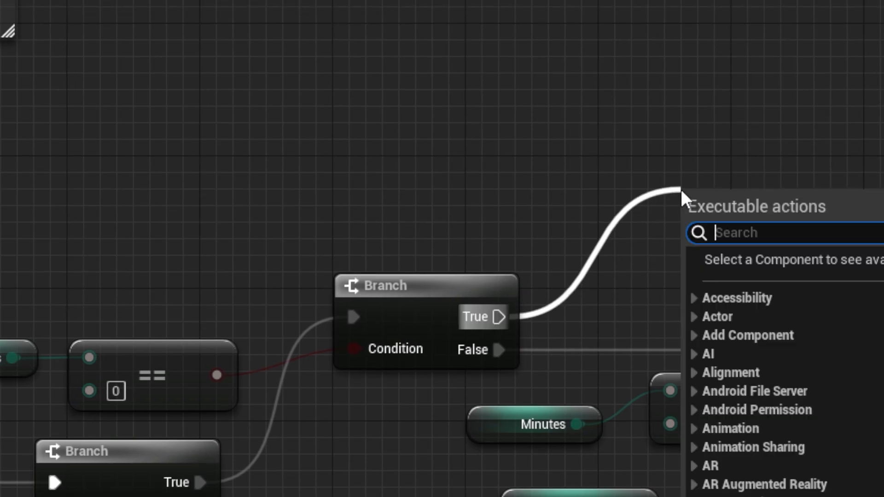
- From the Branch True pin, add a Create Widget node
{"action": "type", "text": "create wi"}
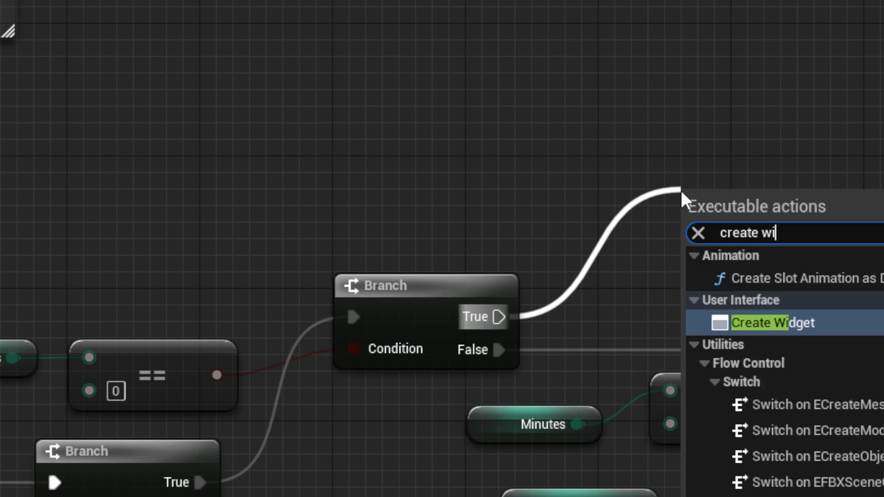
{"action": "left_click", "coordinate": [772, 322]}
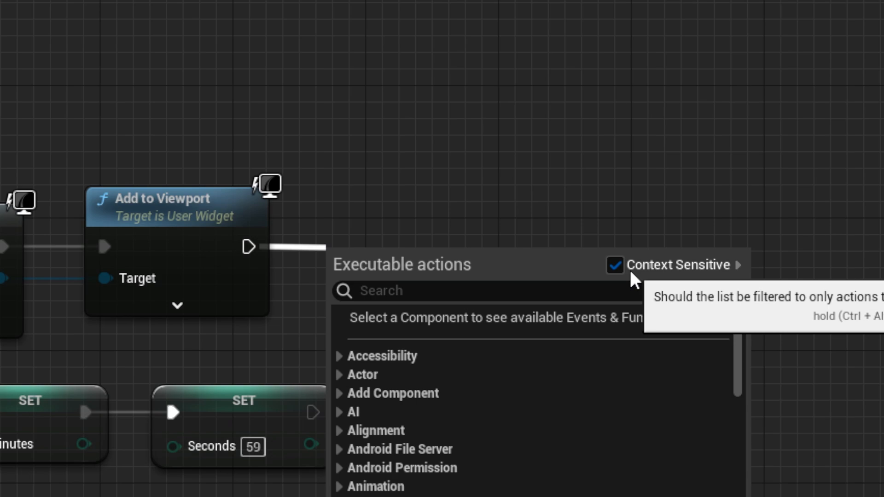
- Add Set Show Mouse Cursor ticked true, with Get Player Controller as its target
{"action": "left_click", "coordinate": [613, 265]}
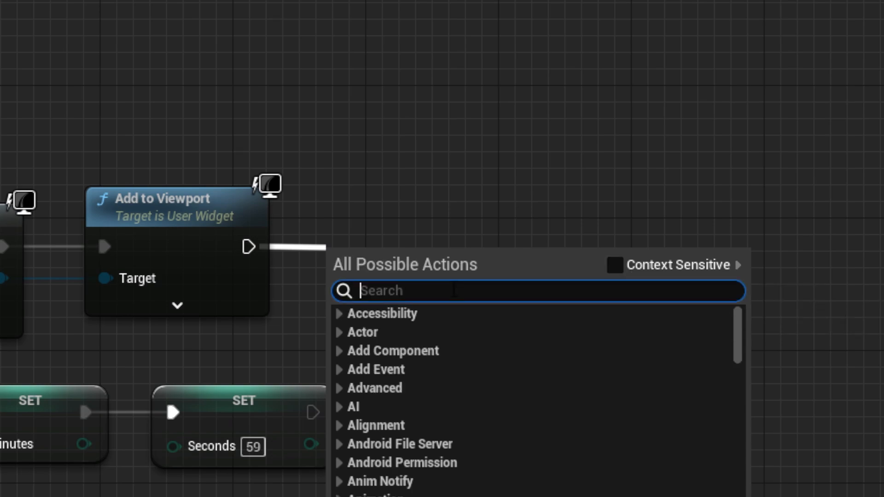
{"action": "type", "text": "set show"}
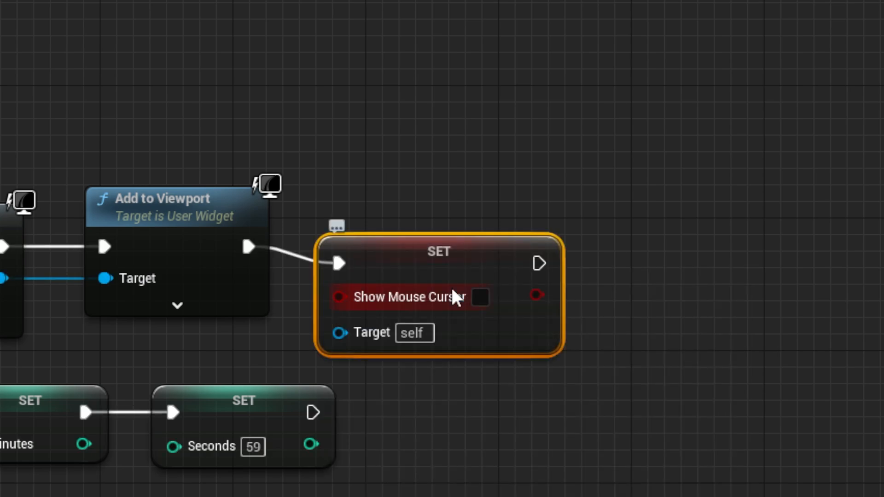
{"action": "left_click", "coordinate": [480, 297]}
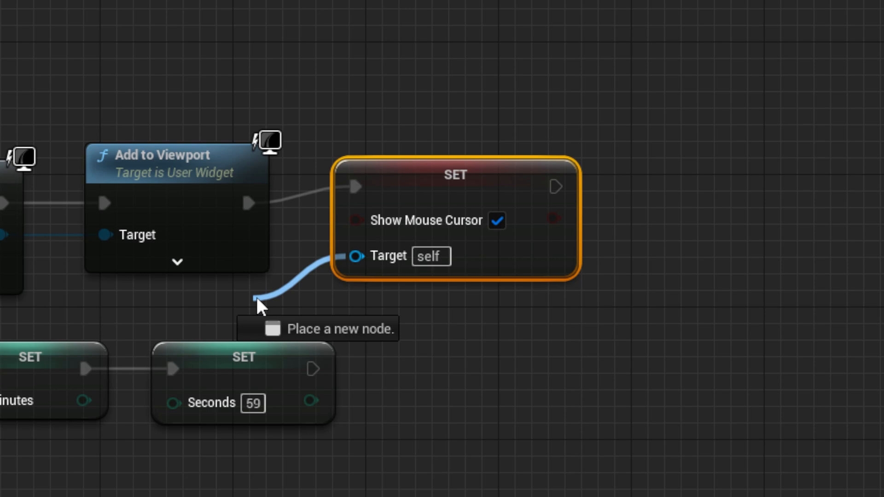
{"action": "left_click", "coordinate": [257, 302]}
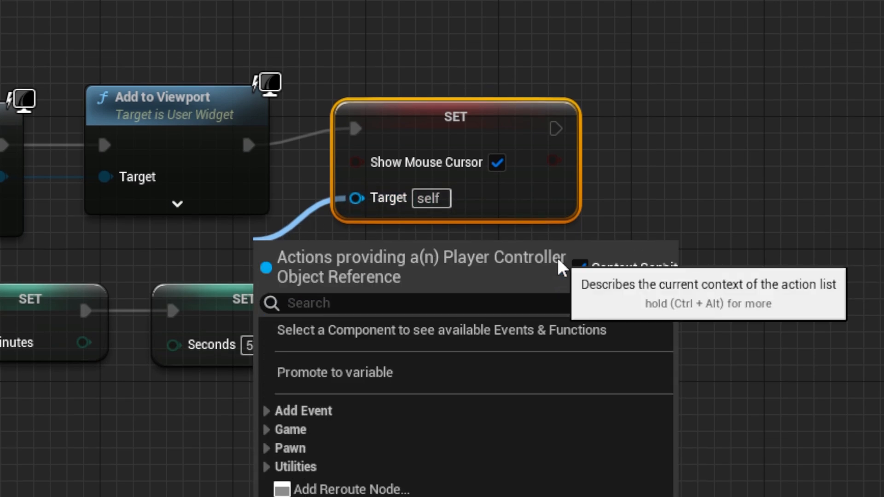
{"action": "left_click", "coordinate": [338, 372]}
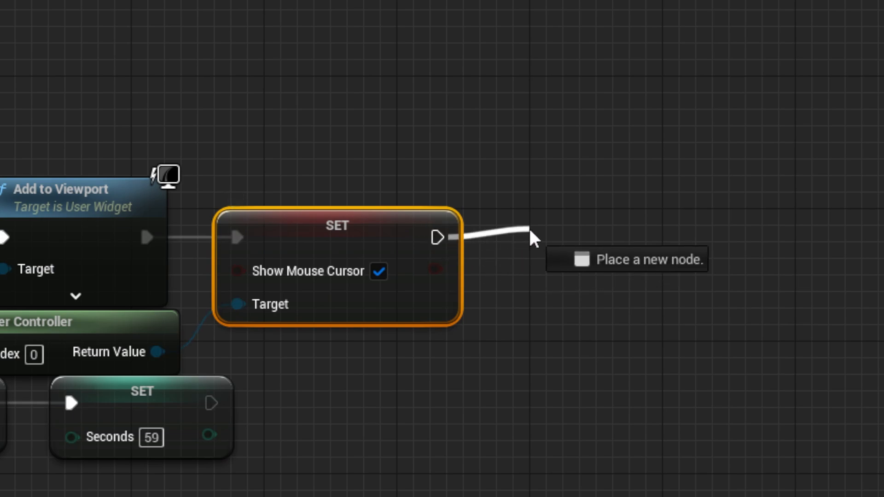
{"action": "type", "text": "set game pla"}
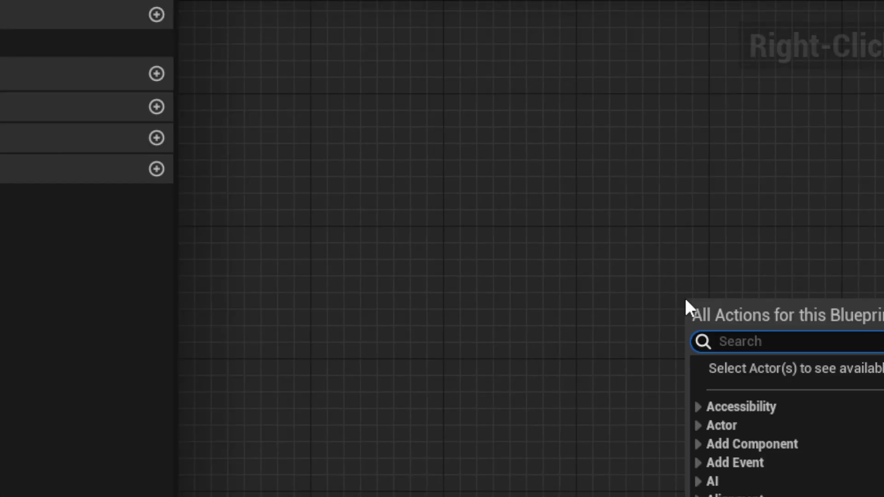
- Add an Event BeginPlay node that feeds a Create Widget node
{"action": "type", "text": "e"}
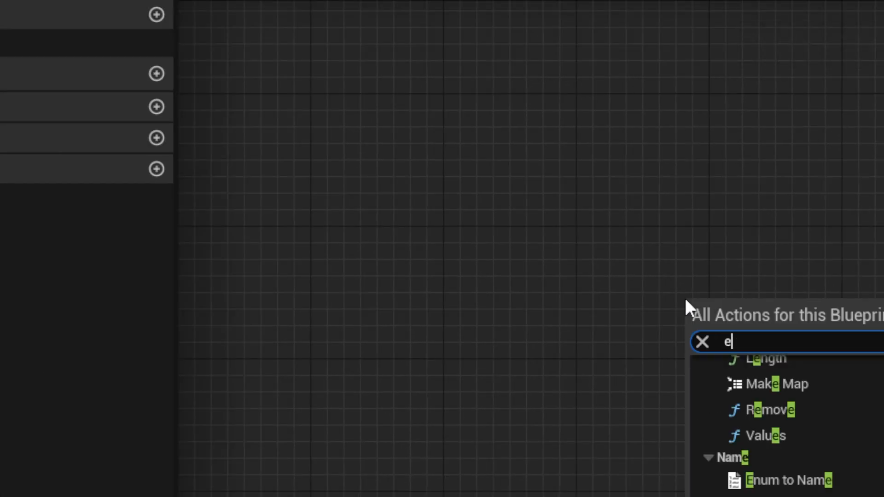
{"action": "type", "text": "vent be"}
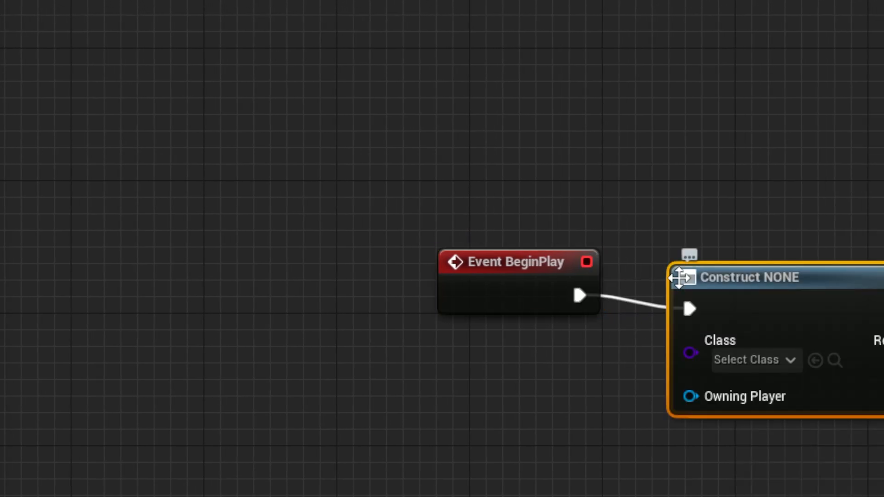
{"action": "left_click", "coordinate": [756, 359]}
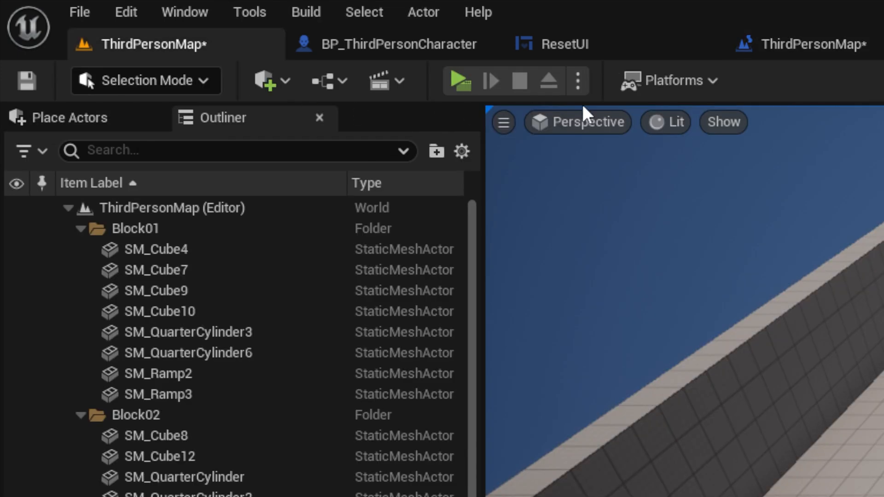
- Play the level to test the on-screen countdown timer
{"action": "left_click", "coordinate": [460, 80]}
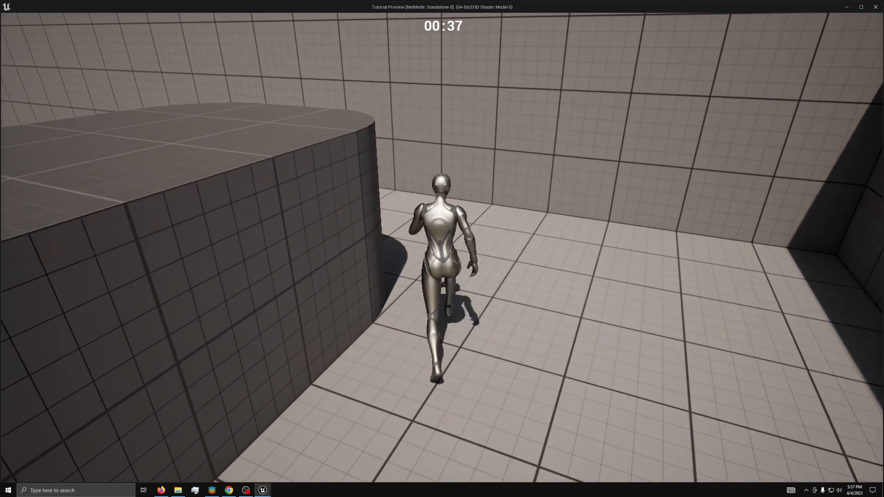